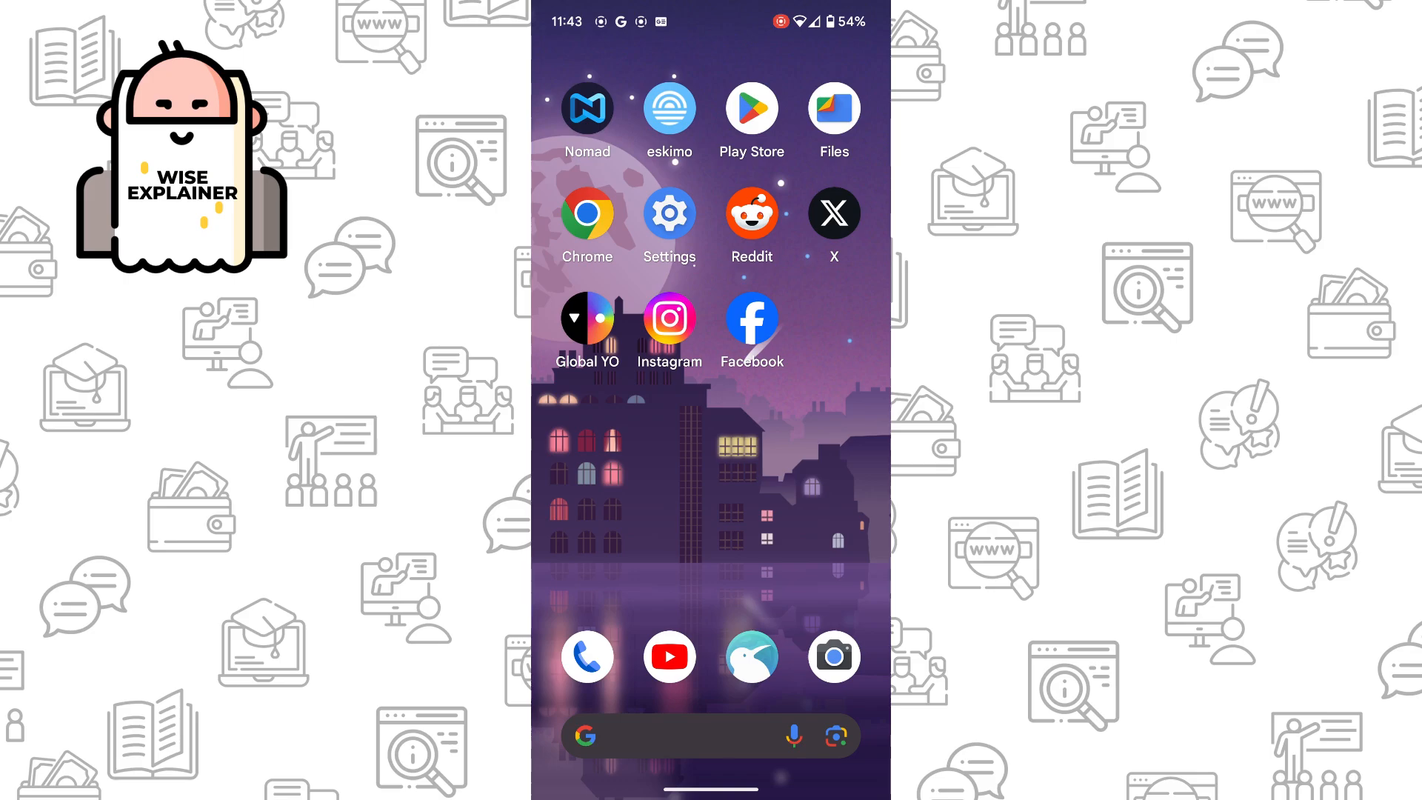
# Launch the X app from the home screen to reach the For you feed.
pyautogui.click(833, 212)
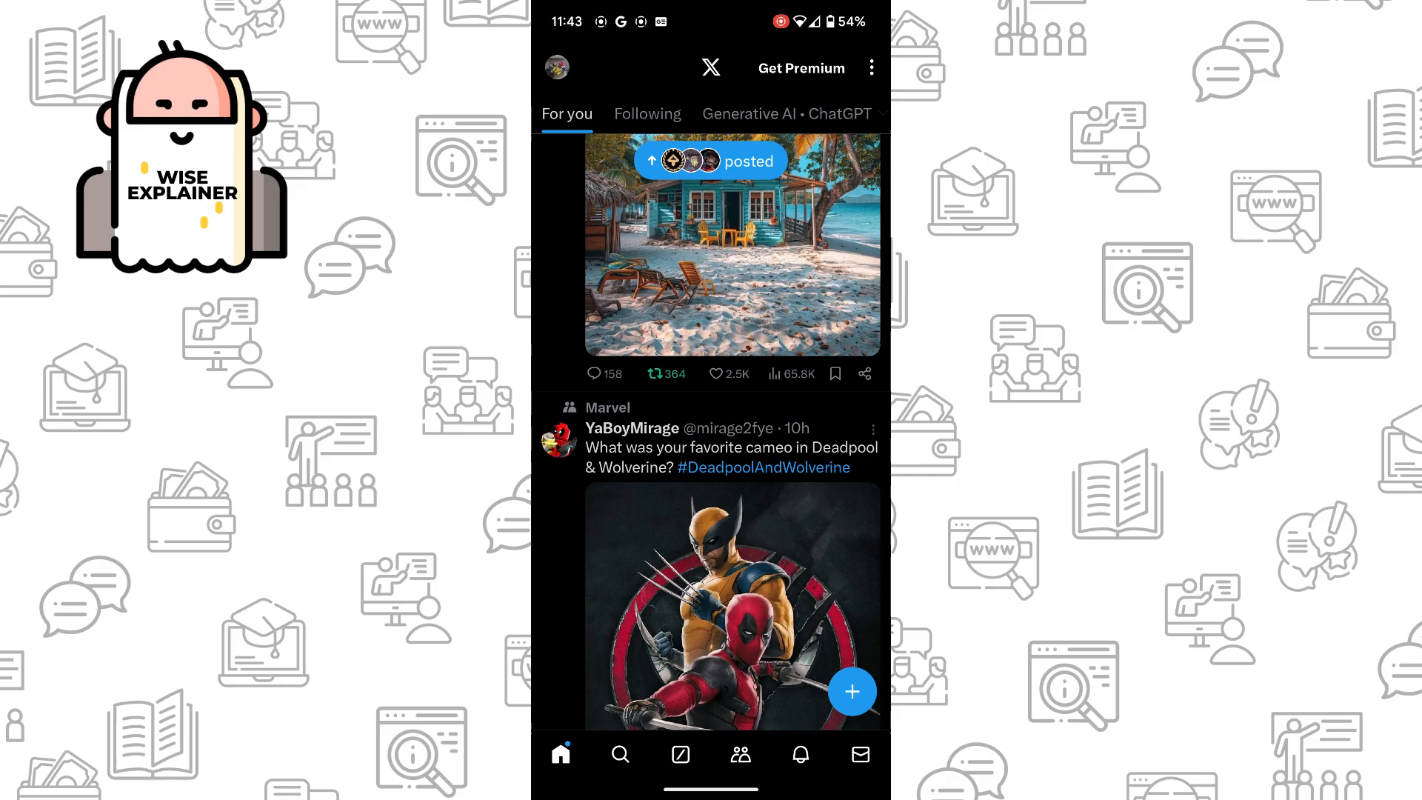
# Go to the Agastus2200 profile and scroll its Posts list to the 50 YouTubers Fight post.
pyautogui.click(554, 66)
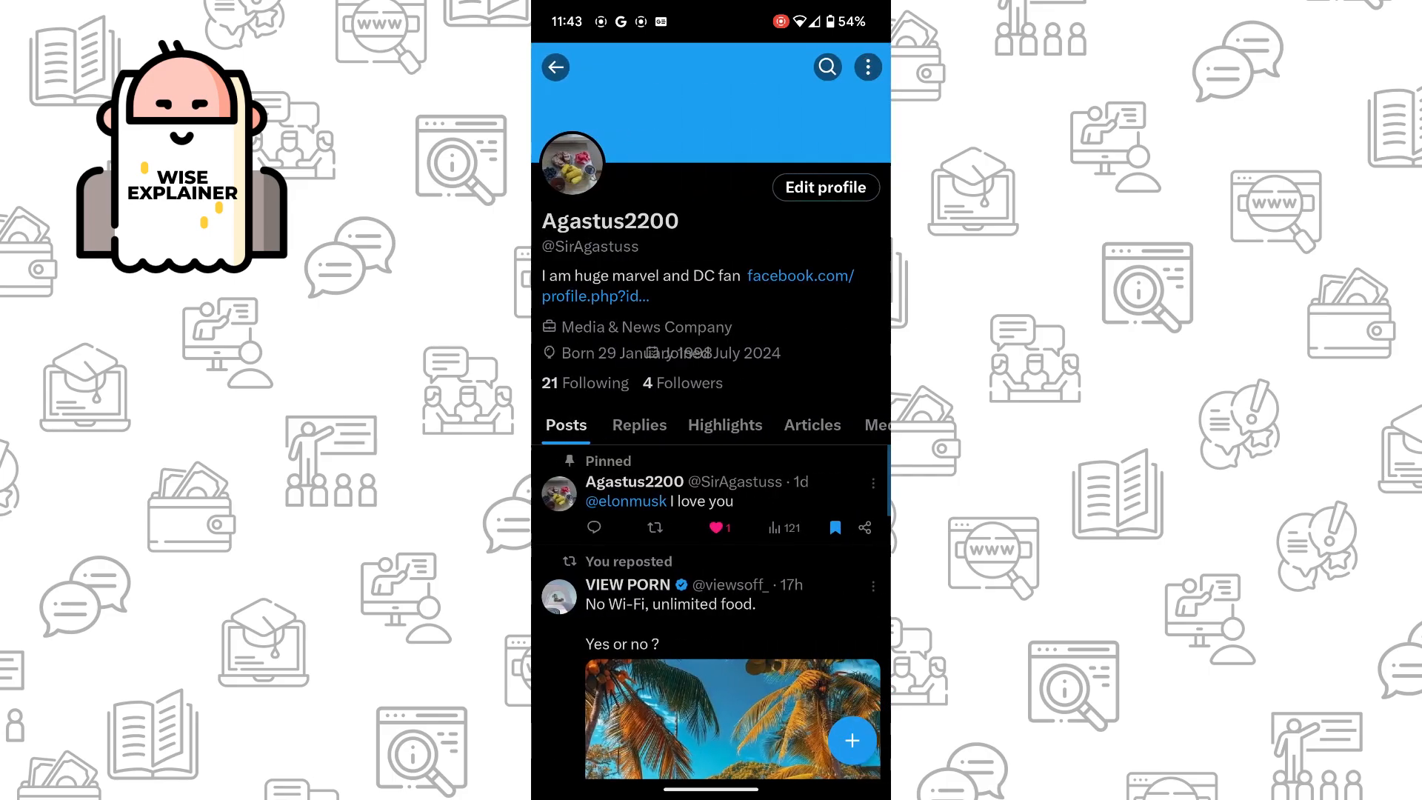
pyautogui.scroll(-3)
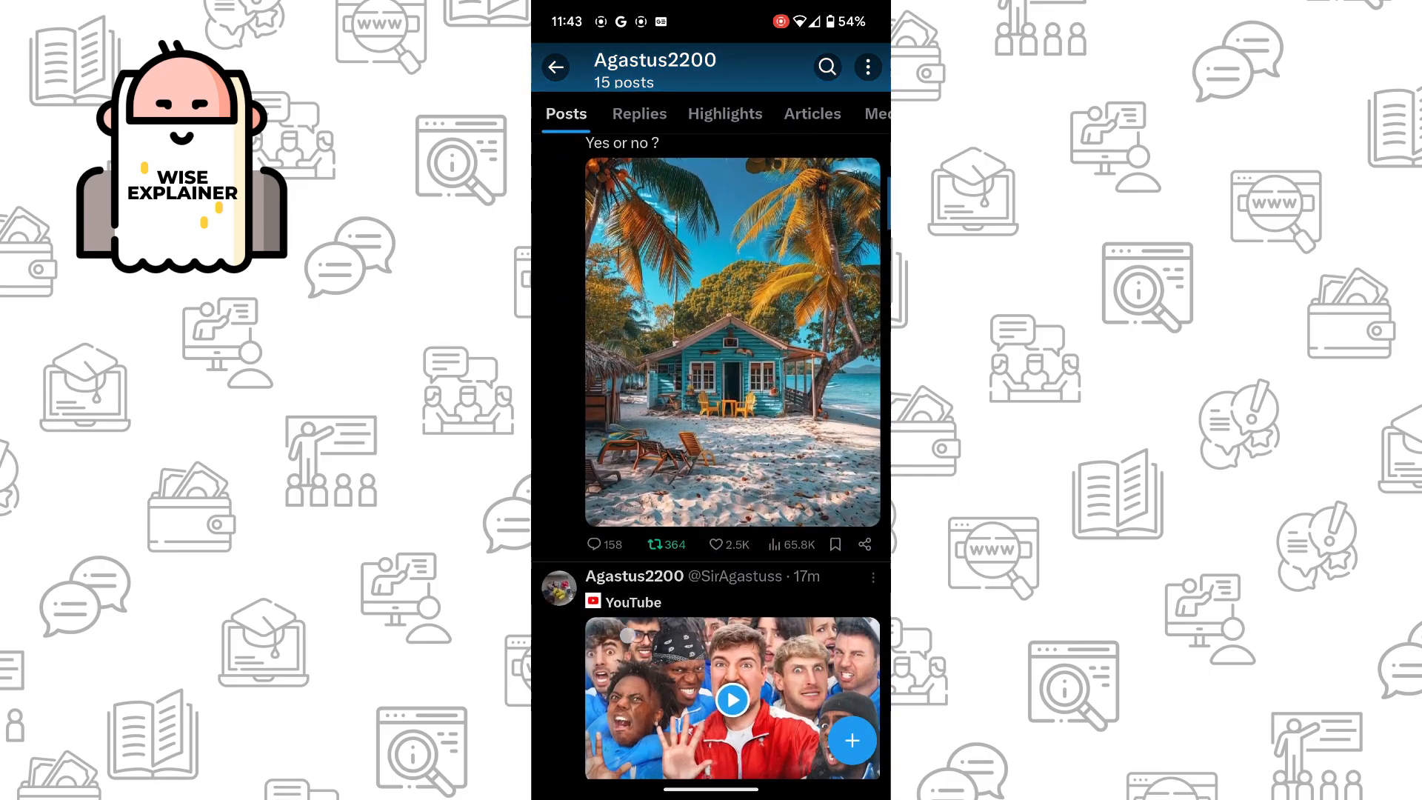
pyautogui.scroll(-3)
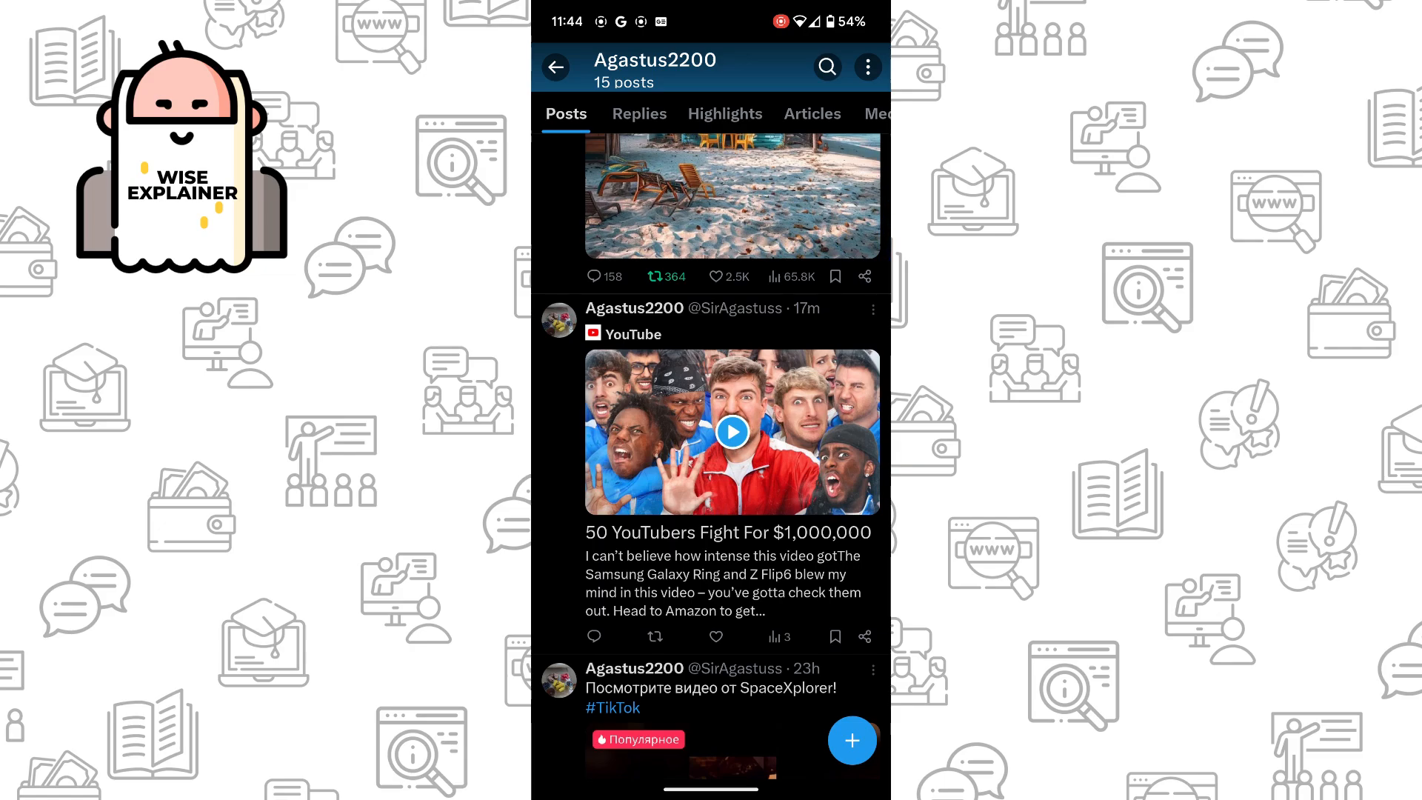
# Delete the 50 YouTubers Fight For $1,000,000 post and switch the profile to its Replies list.
pyautogui.click(871, 310)
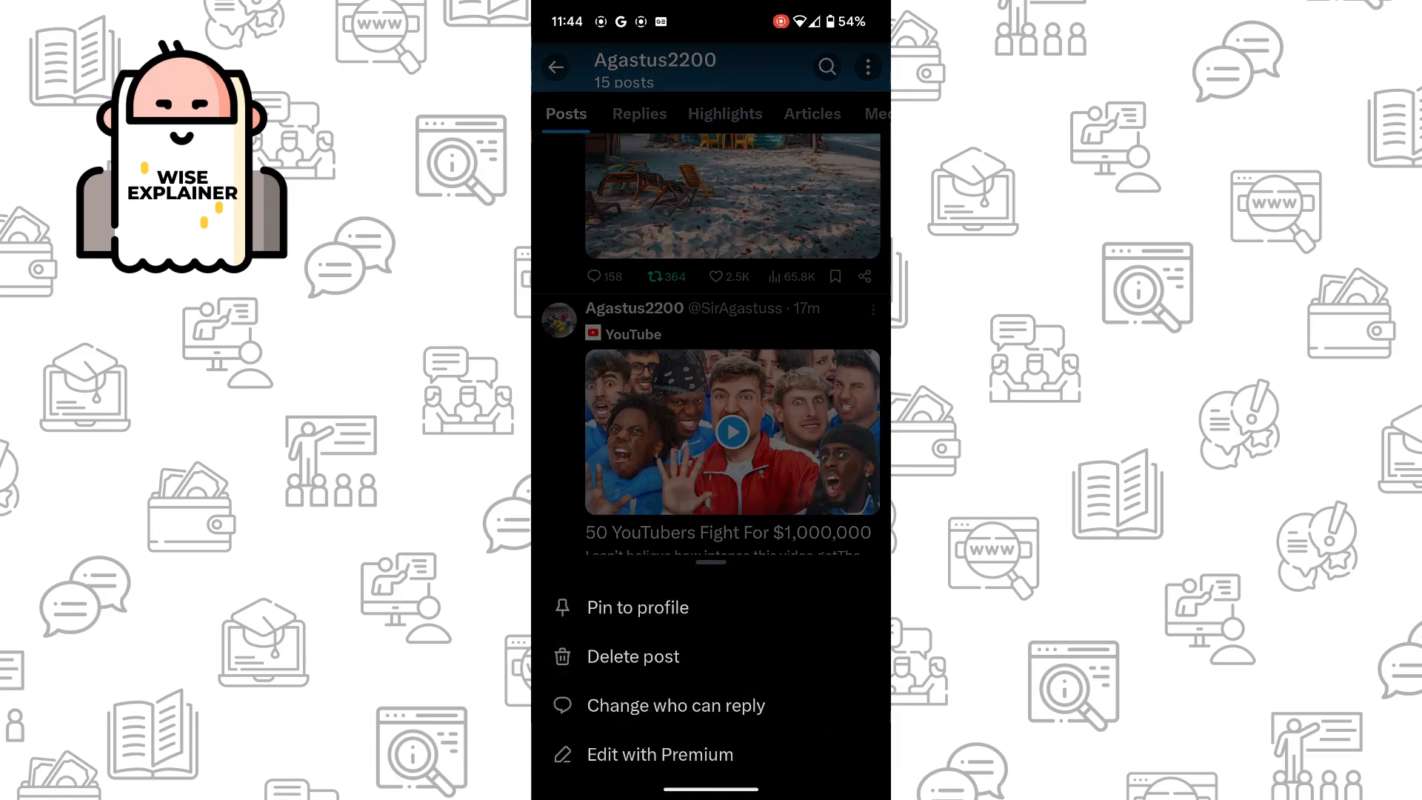
pyautogui.click(632, 656)
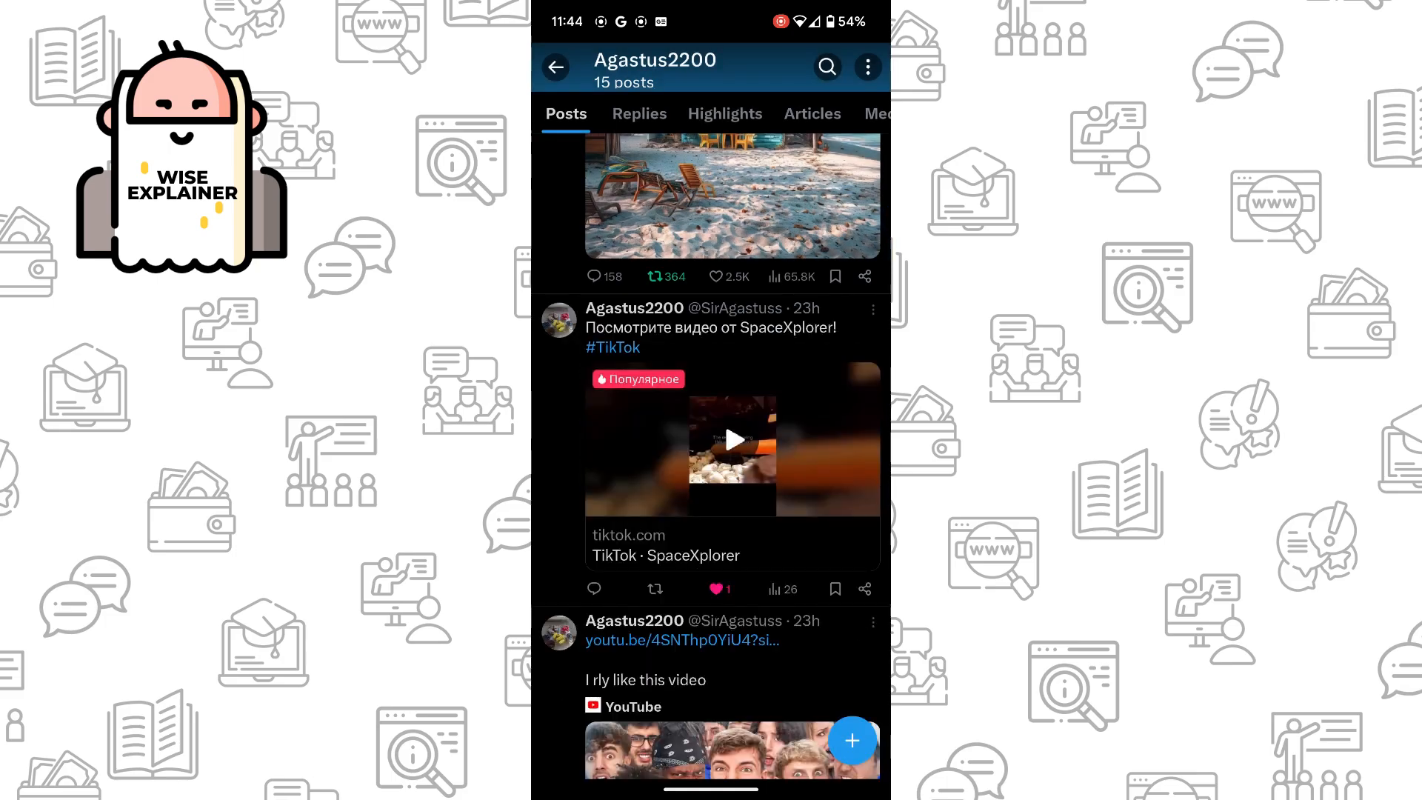
pyautogui.scroll(-3)
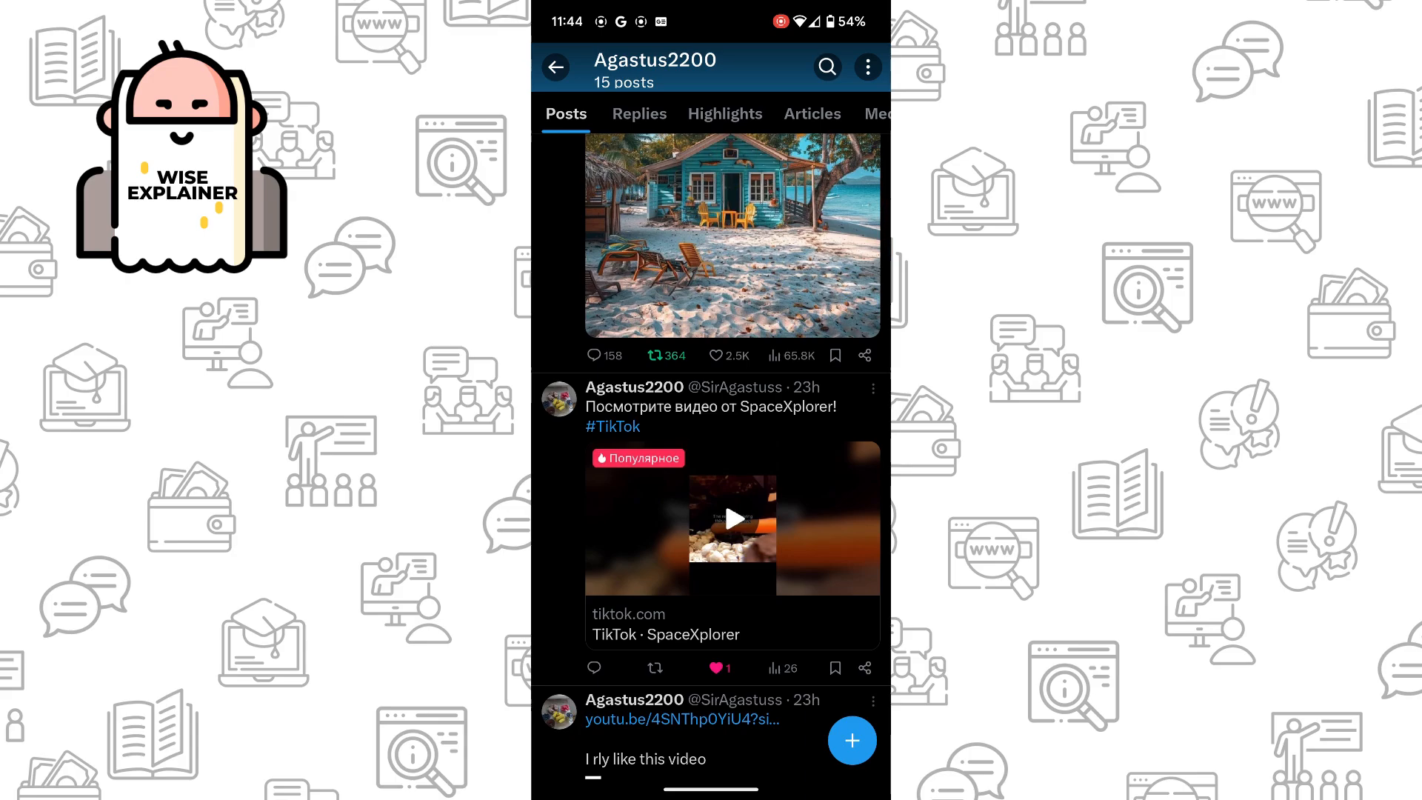
pyautogui.click(637, 114)
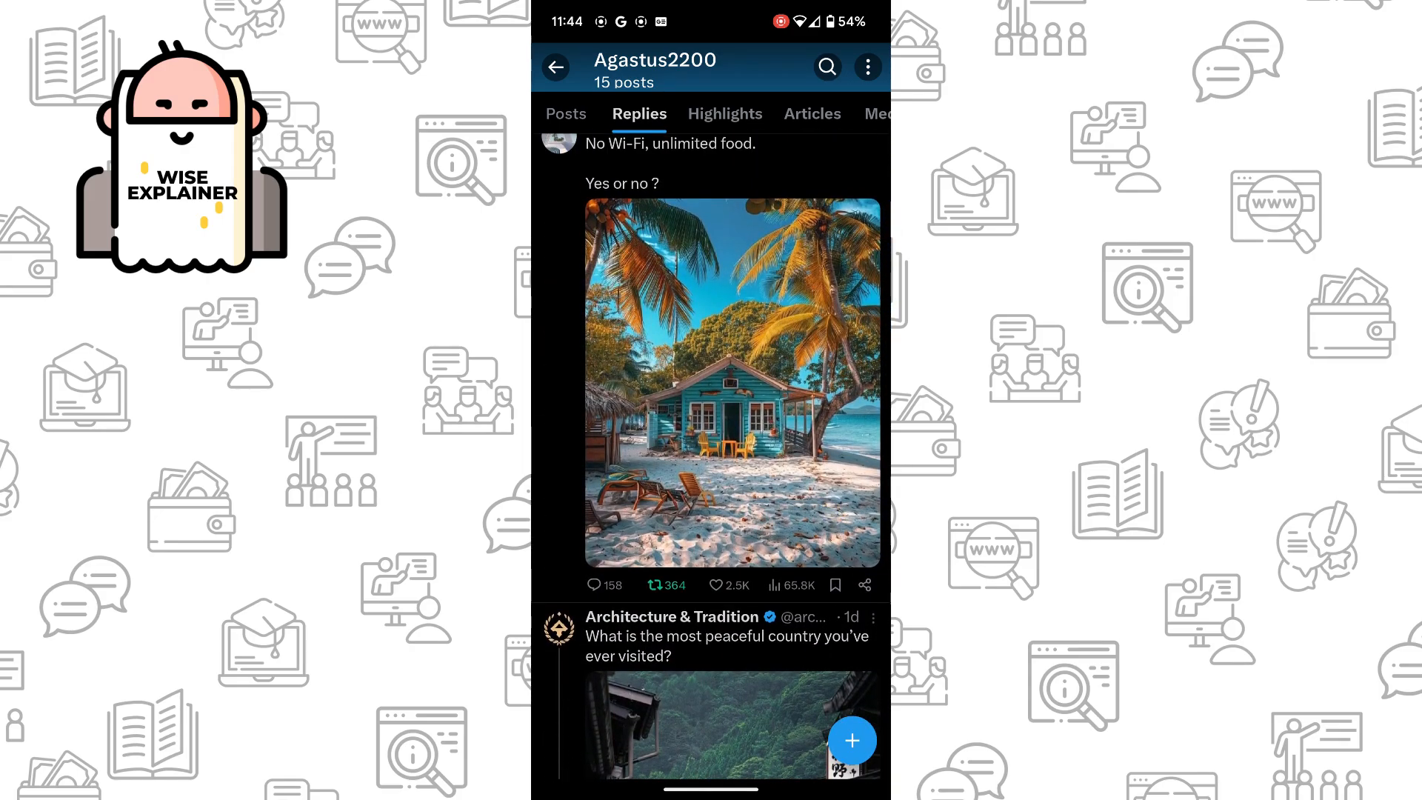
# Undo the repost of the beach house post in the Replies list.
pyautogui.click(658, 585)
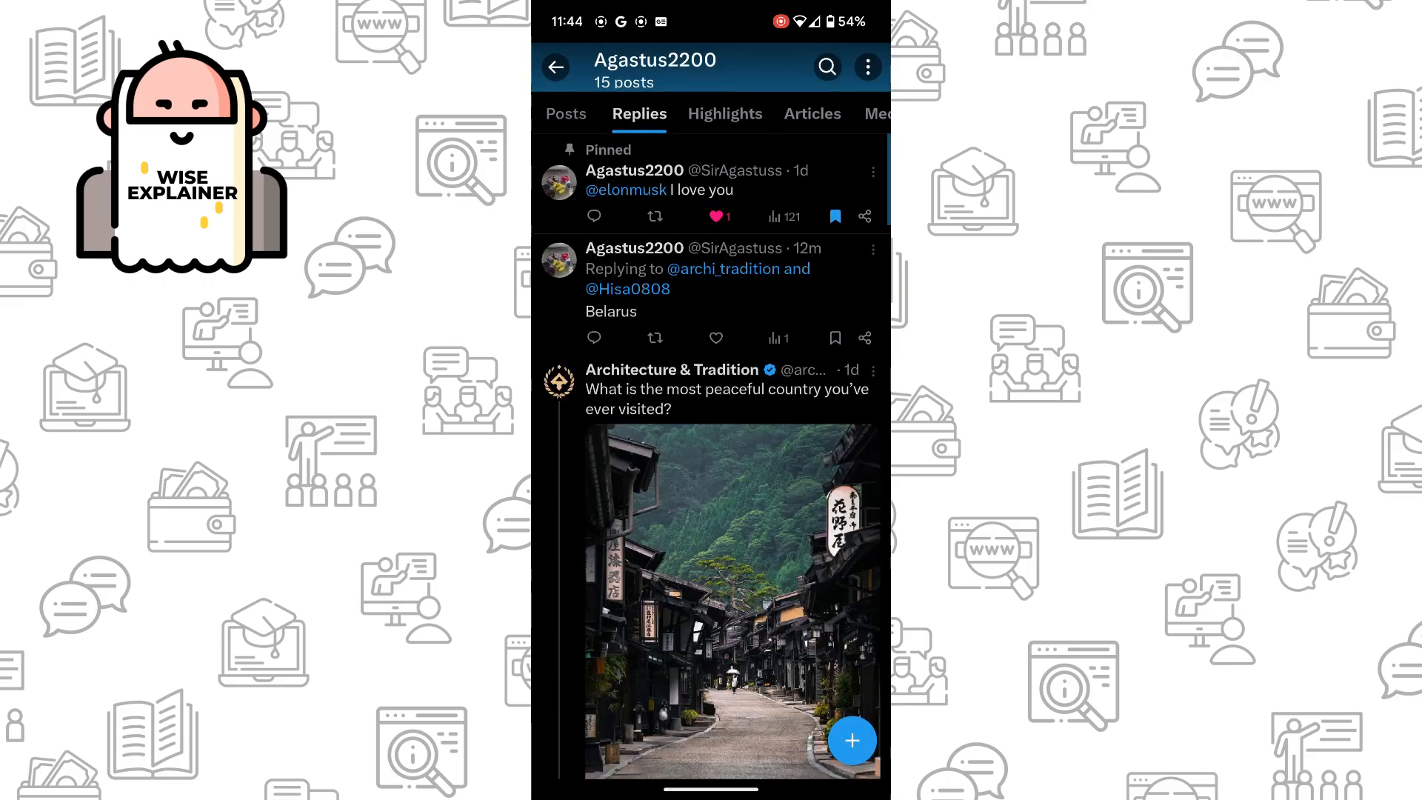
pyautogui.scroll(-3)
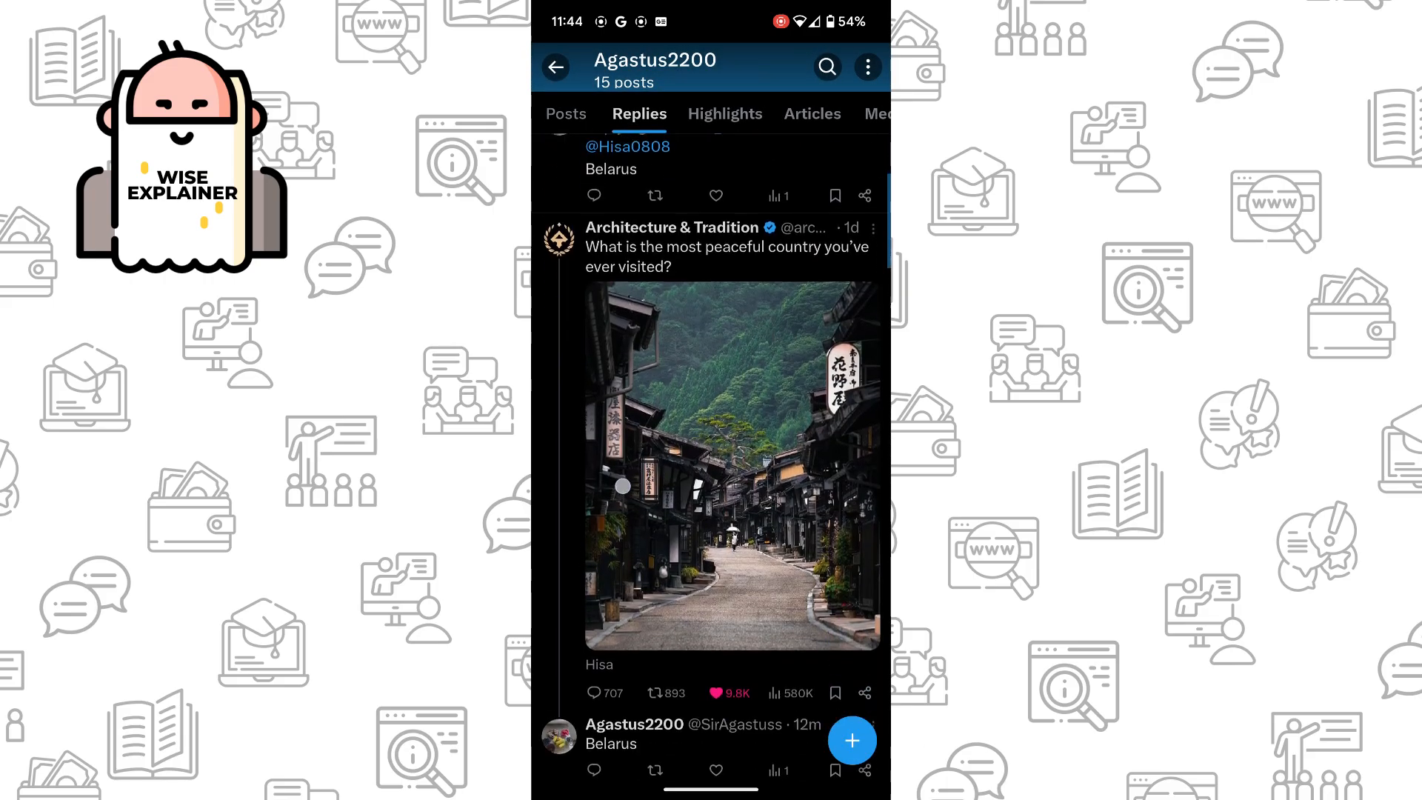
pyautogui.scroll(3)
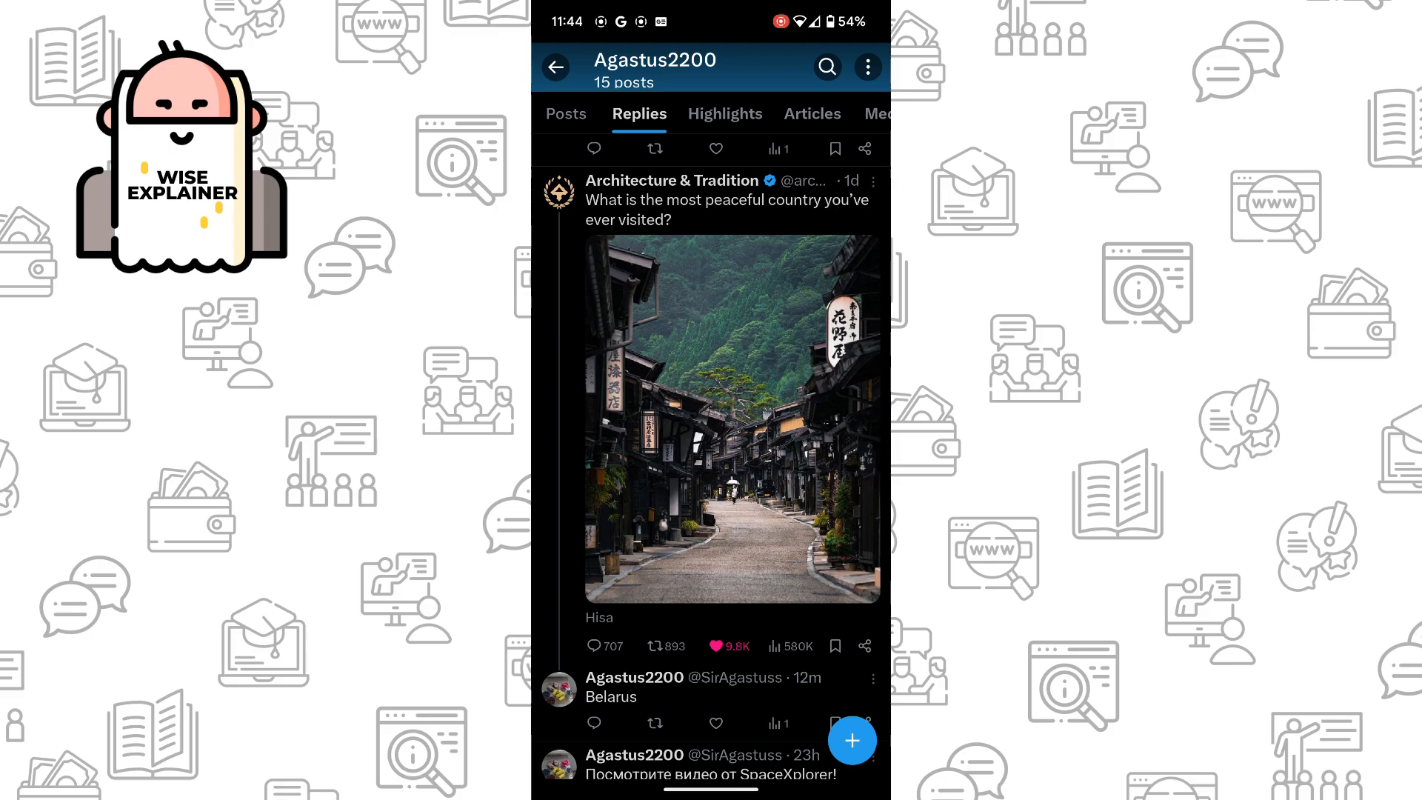
# Remove the like from the Architecture & Tradition post and bring up its options menu.
pyautogui.click(713, 644)
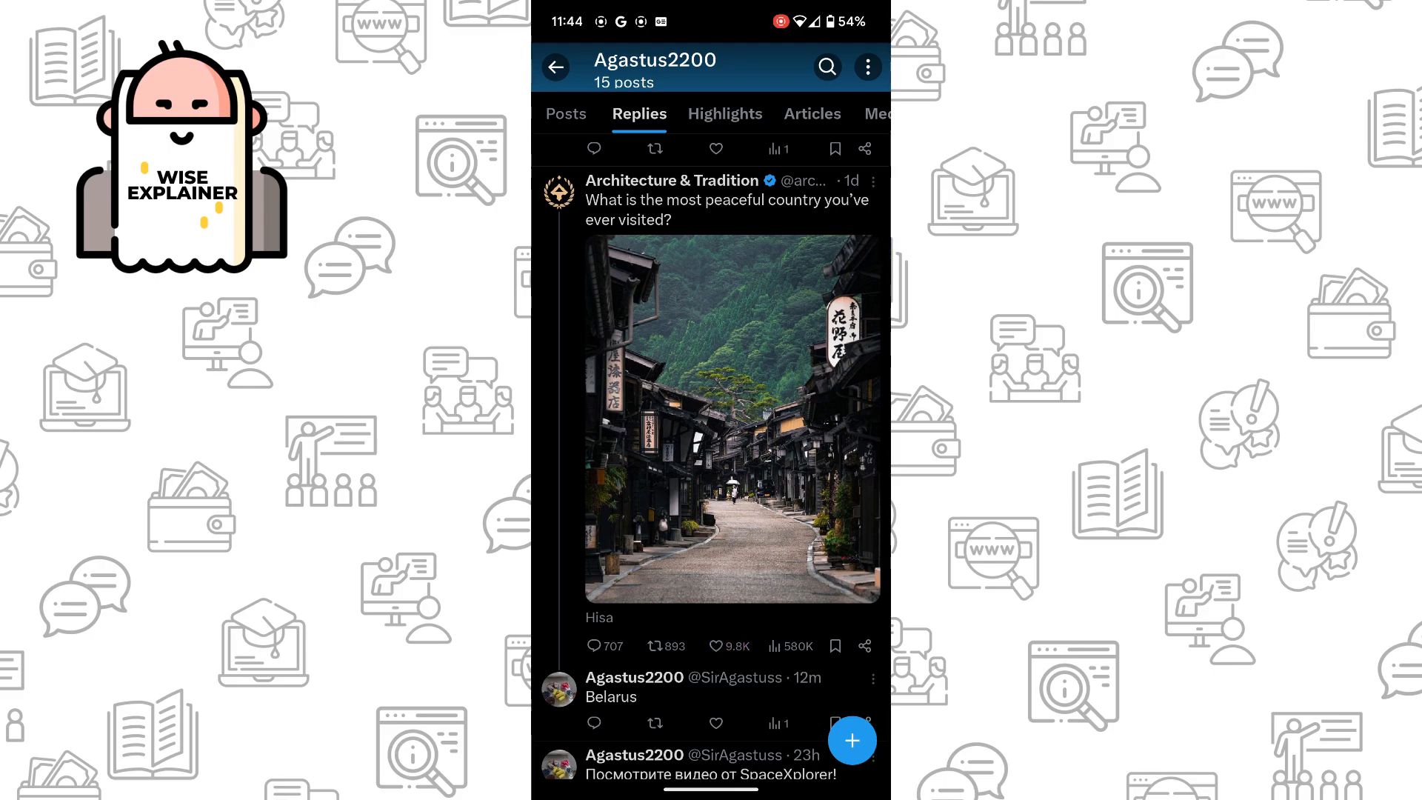
pyautogui.scroll(-3)
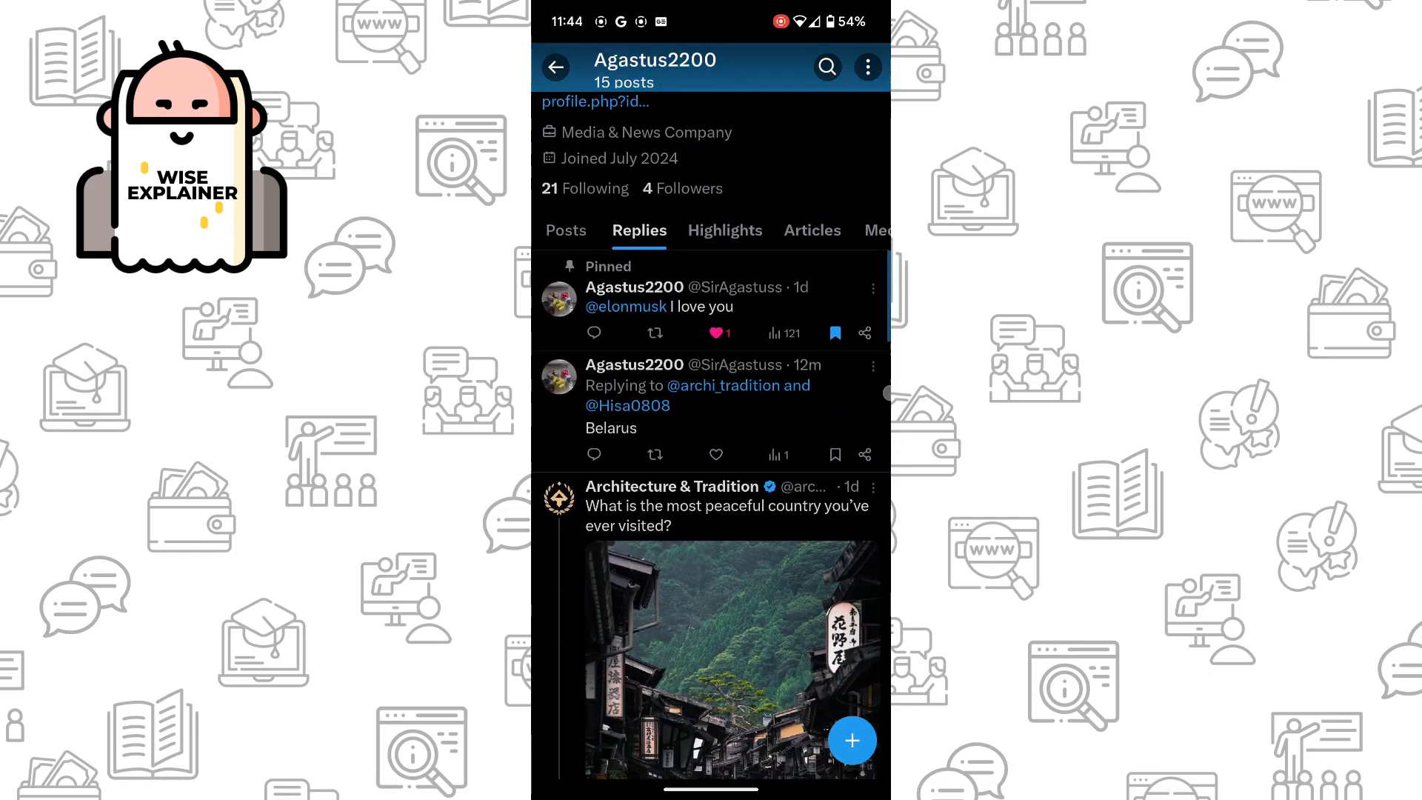
pyautogui.click(871, 487)
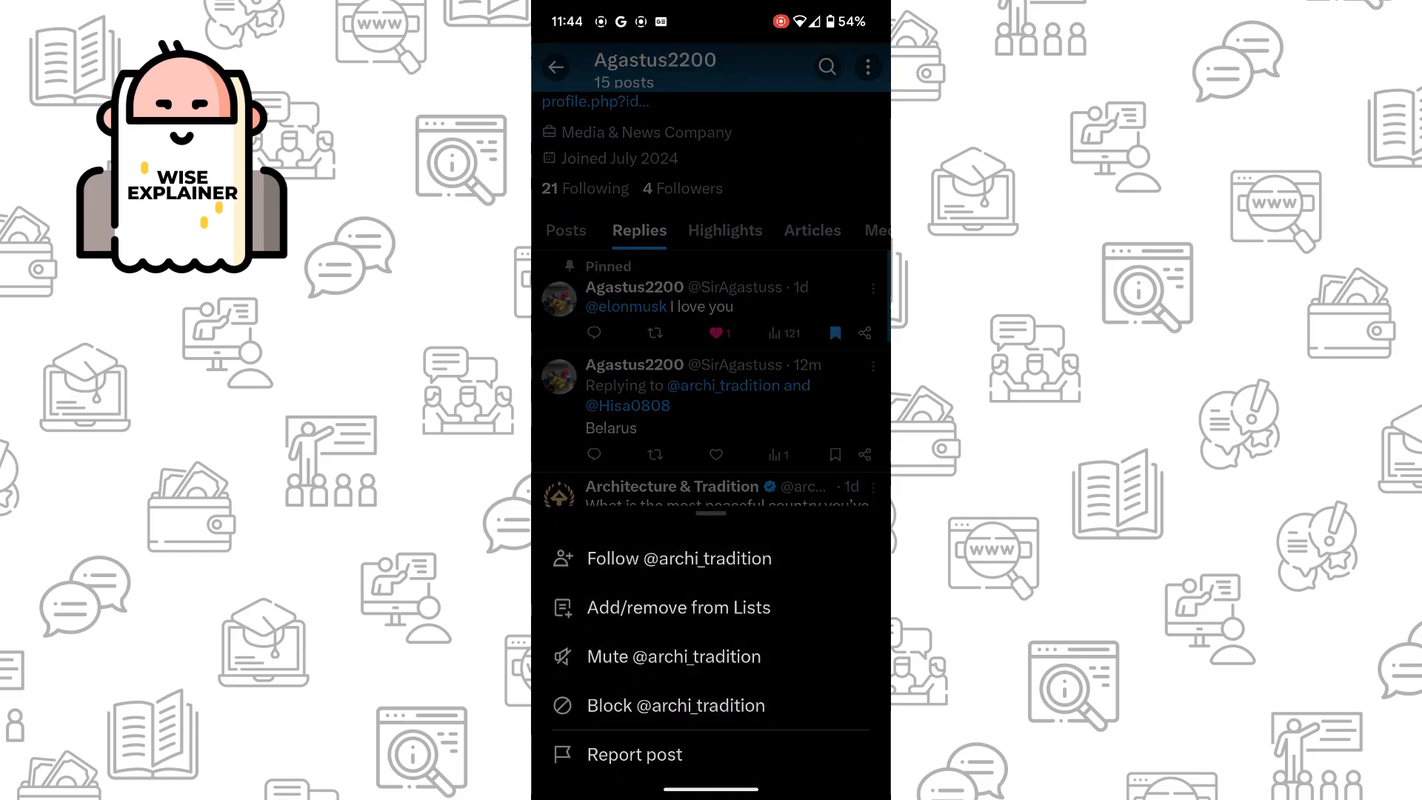